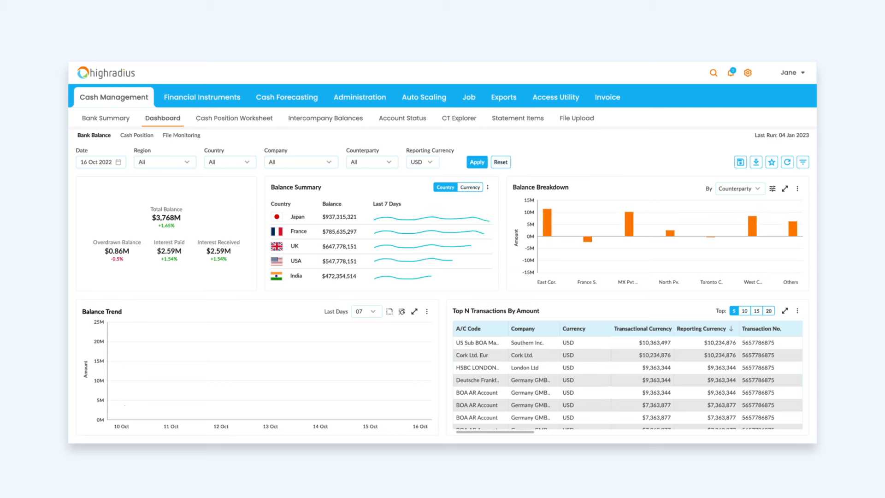
# Apply the last-7-days filter to load the Balance Trend chart for 10–16 Oct
pyautogui.click(94, 135)
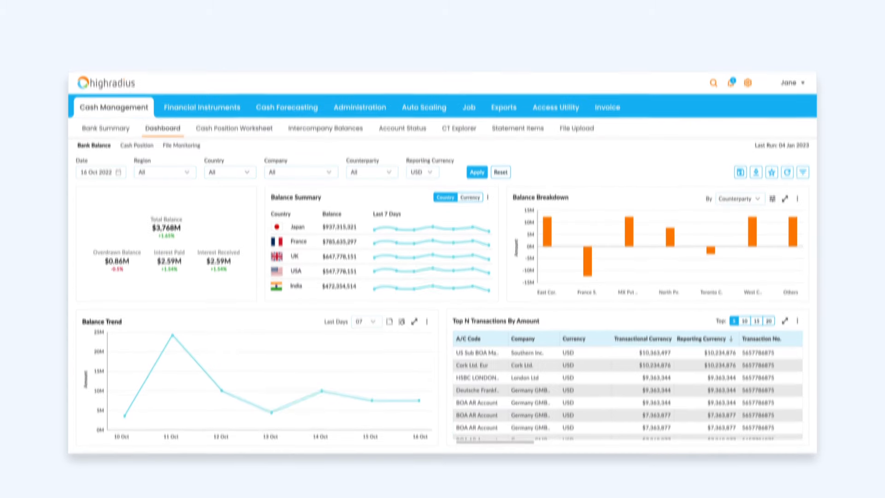
pyautogui.click(233, 128)
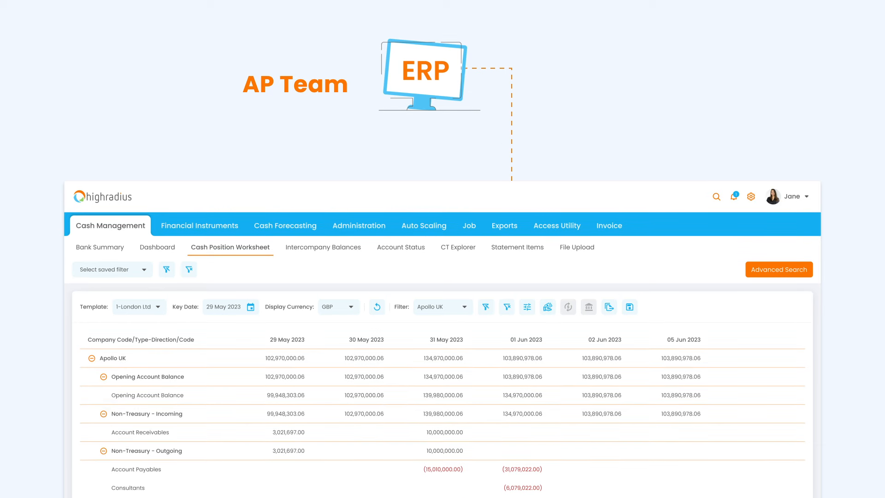
pyautogui.scroll(-3)
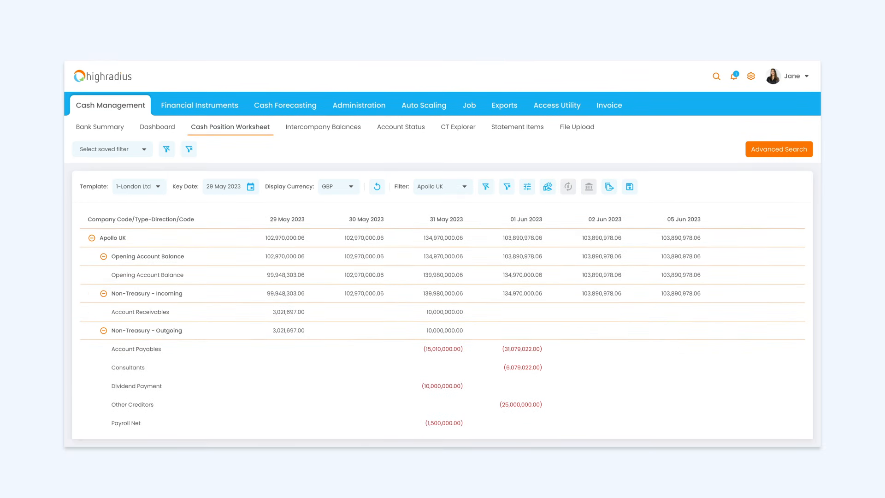
pyautogui.click(323, 127)
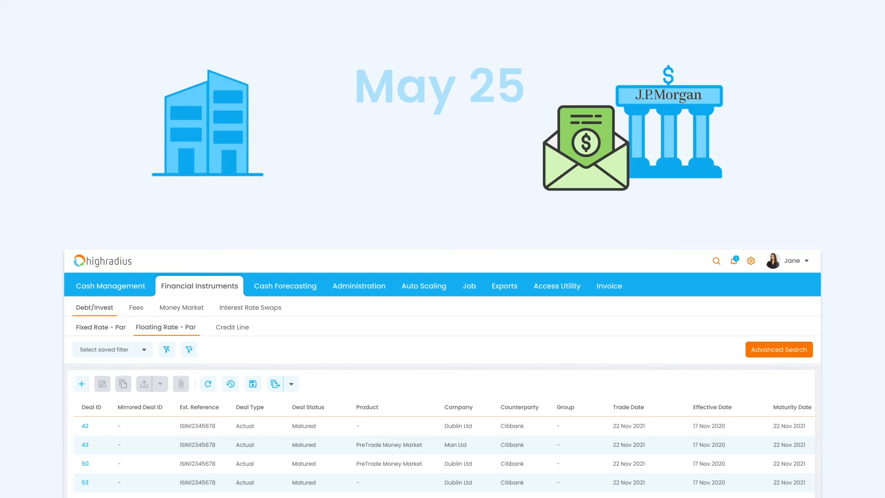
# Scroll through the Floating Rate - Par deals table to view all ten matured Citibank deals
pyautogui.scroll(-3)
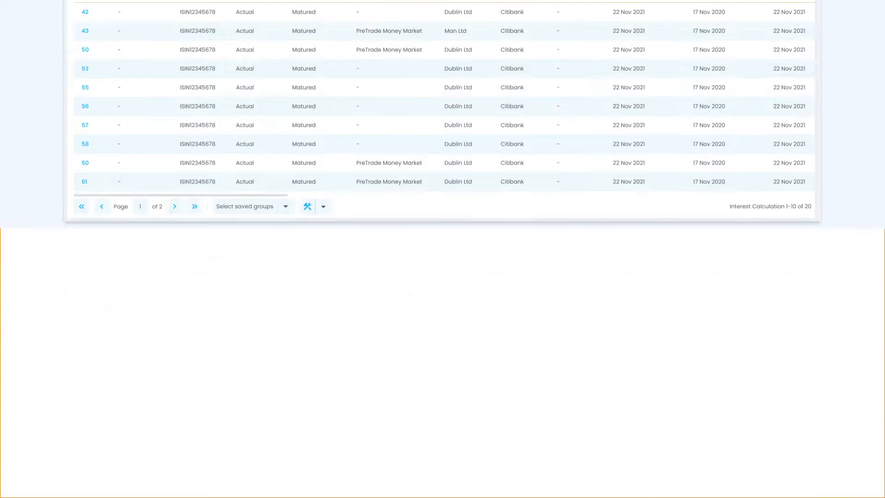